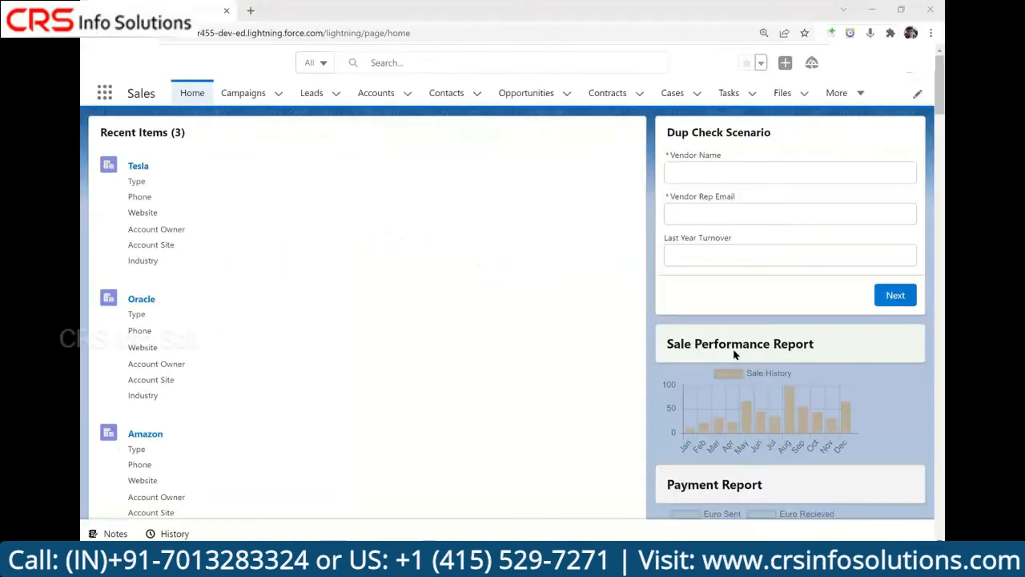
pyautogui.moveTo(855, 75)
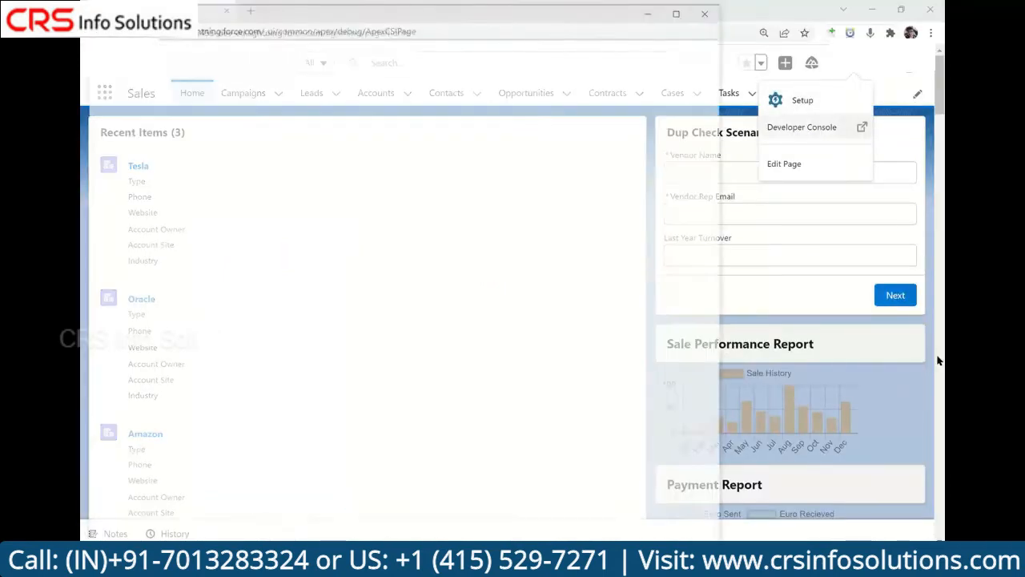
# Launch the Developer Console from the Setup gear menu and maximize its window
pyautogui.click(801, 127)
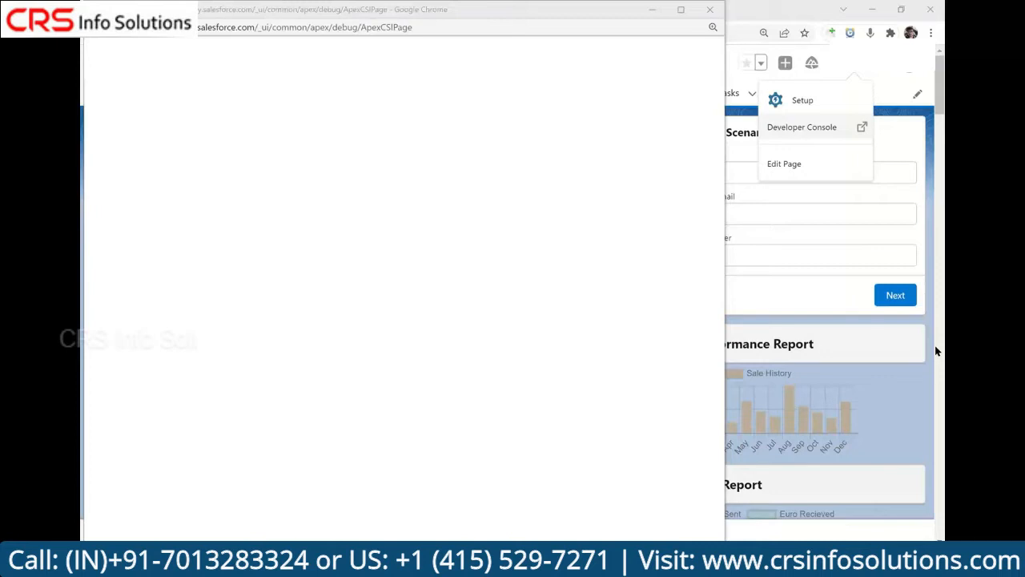
pyautogui.click(801, 127)
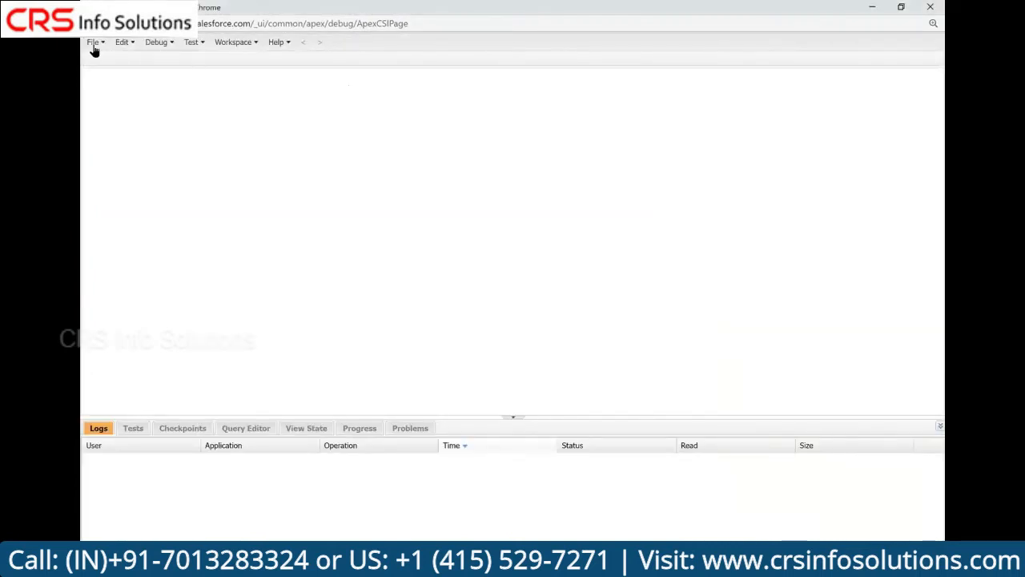
# Start a new Apex class from the File > New menu
pyautogui.click(93, 42)
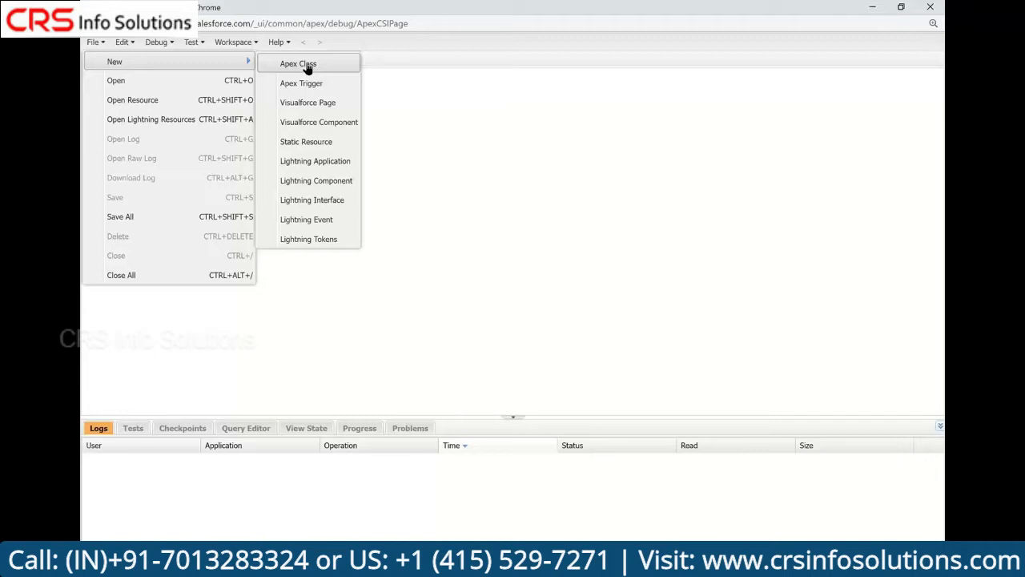
pyautogui.click(298, 63)
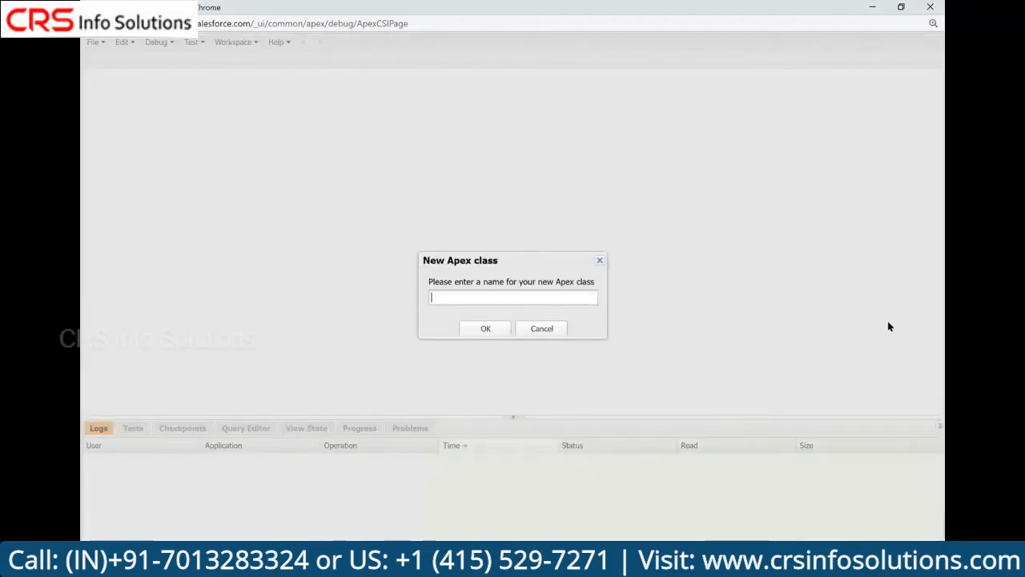
# Name the new Apex class CRS_First_APEX_Class and confirm it
pyautogui.write('CRSF')
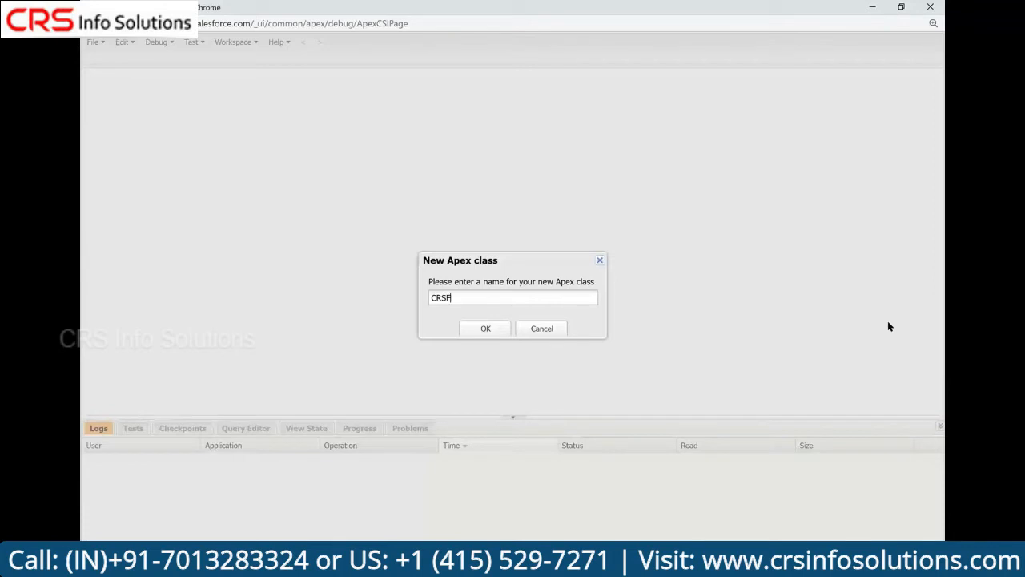
pyautogui.write('FirstAPEXC')
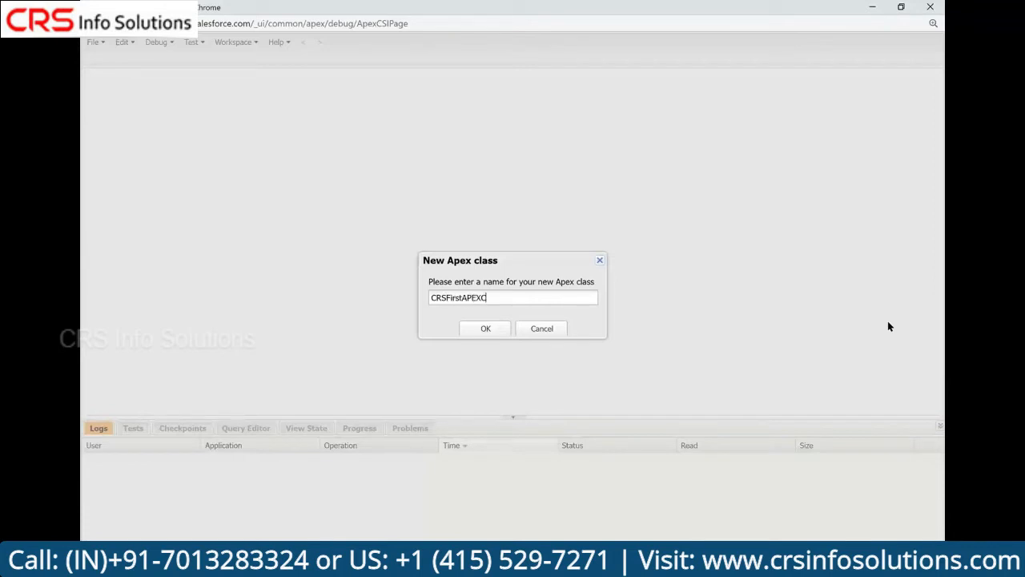
pyautogui.write('lass')
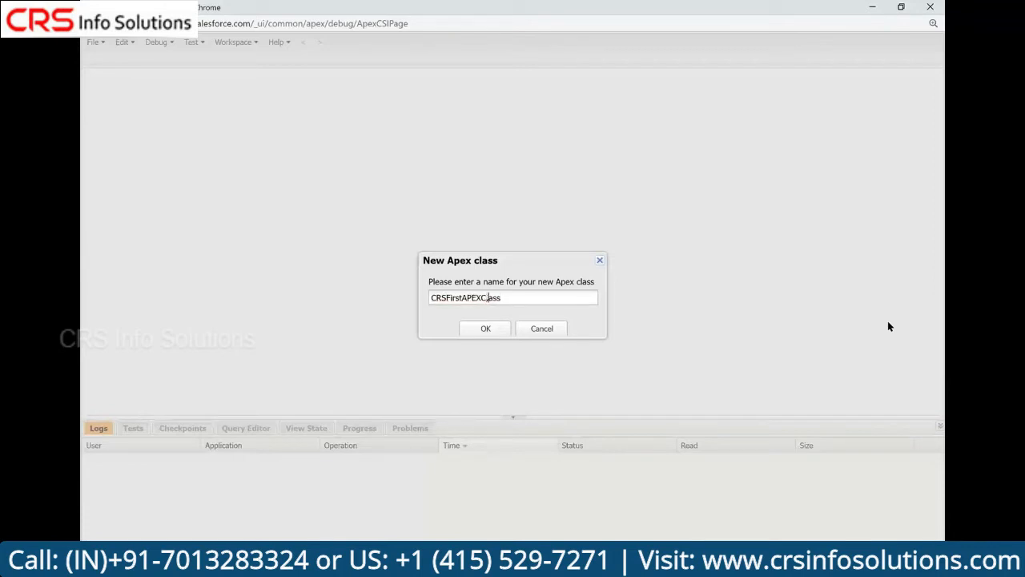
pyautogui.write('_')
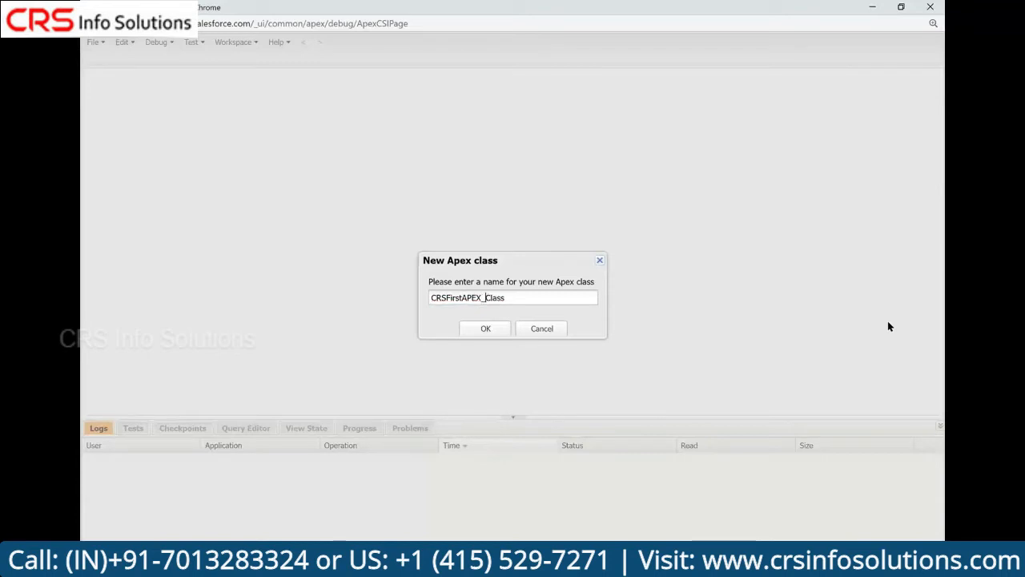
pyautogui.write('_')
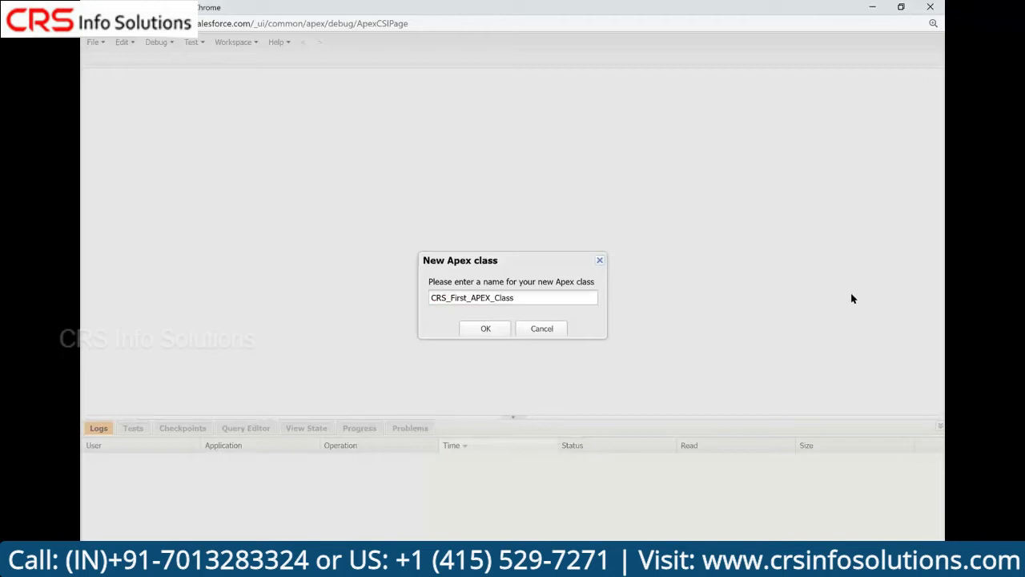
pyautogui.click(485, 329)
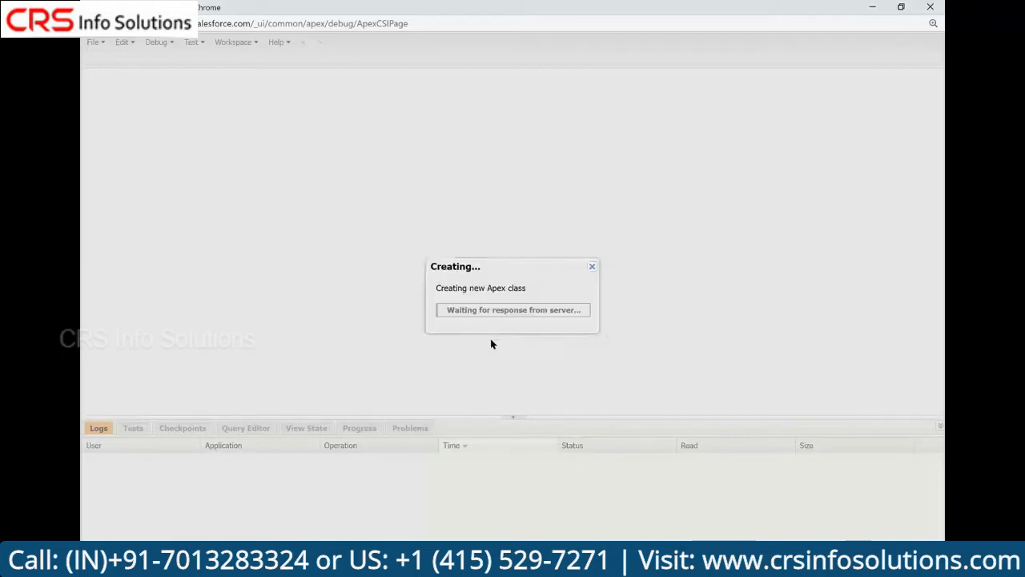
pyautogui.moveTo(525, 353)
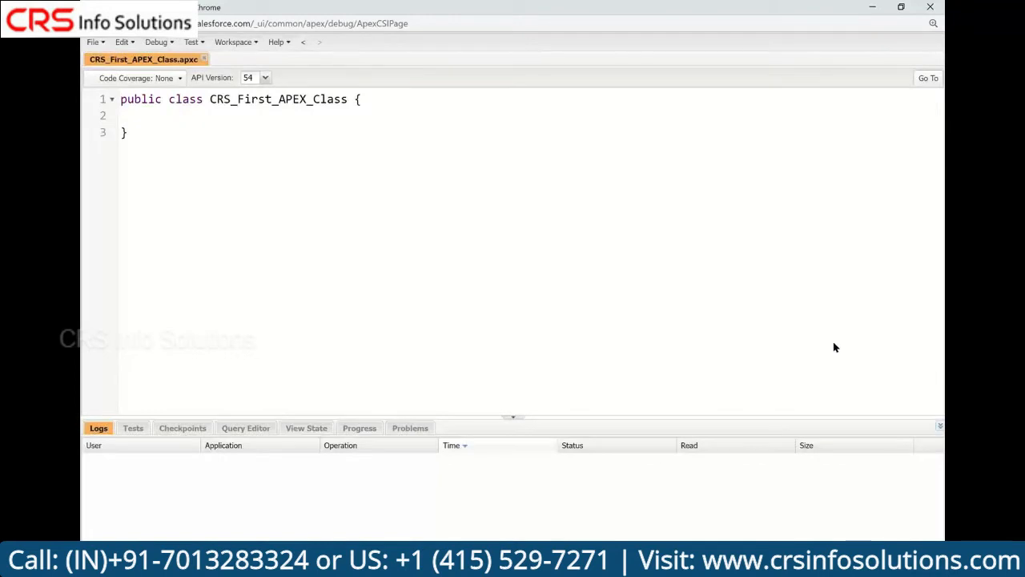
pyautogui.moveTo(938, 352)
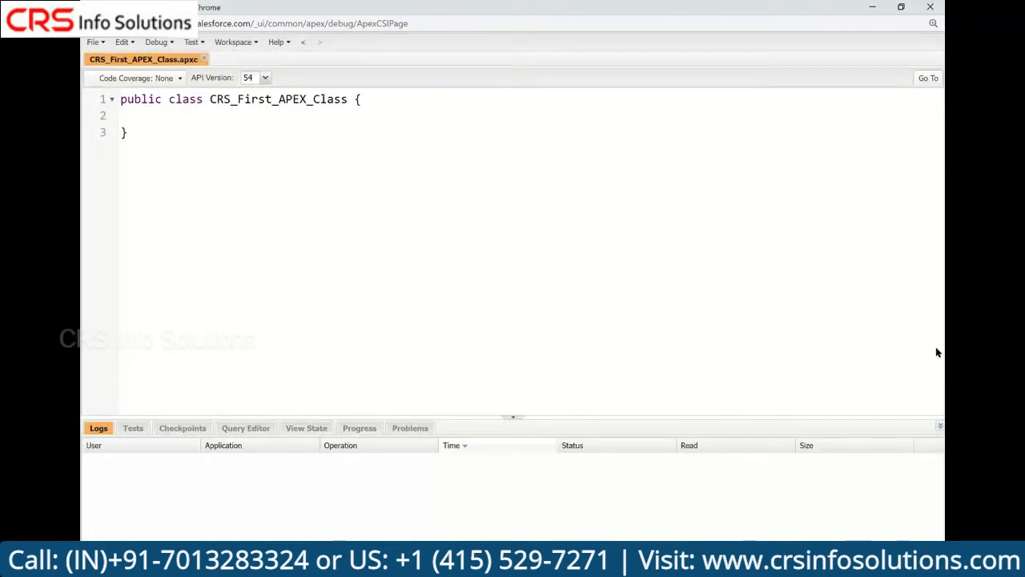
pyautogui.moveTo(913, 345)
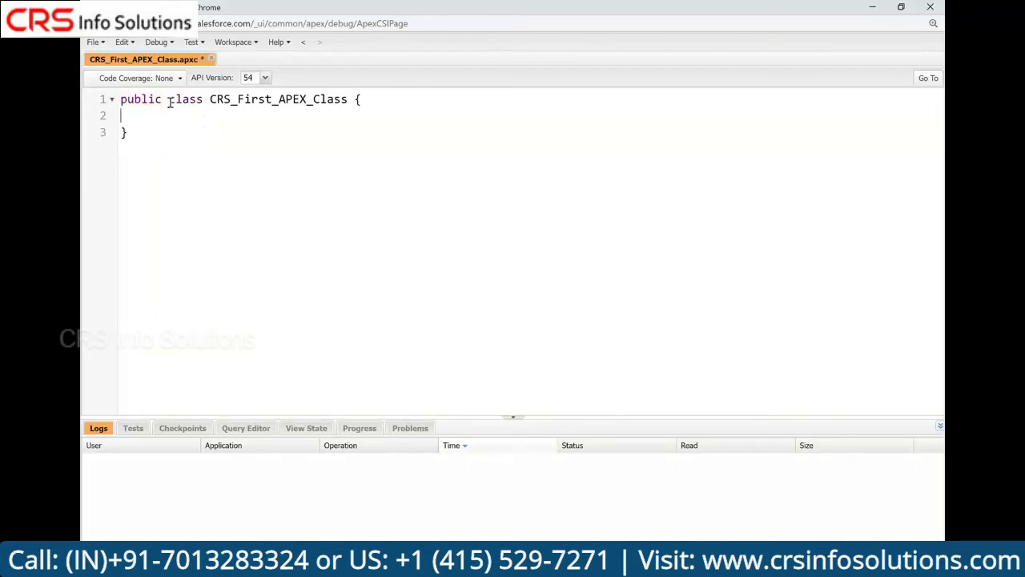
pyautogui.doubleClick(185, 98)
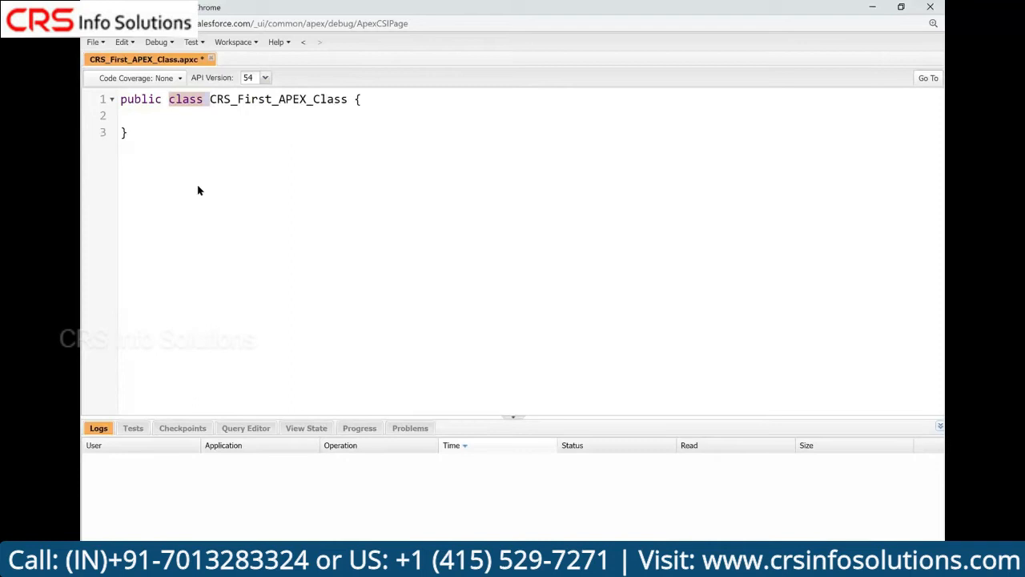
pyautogui.moveTo(184, 211)
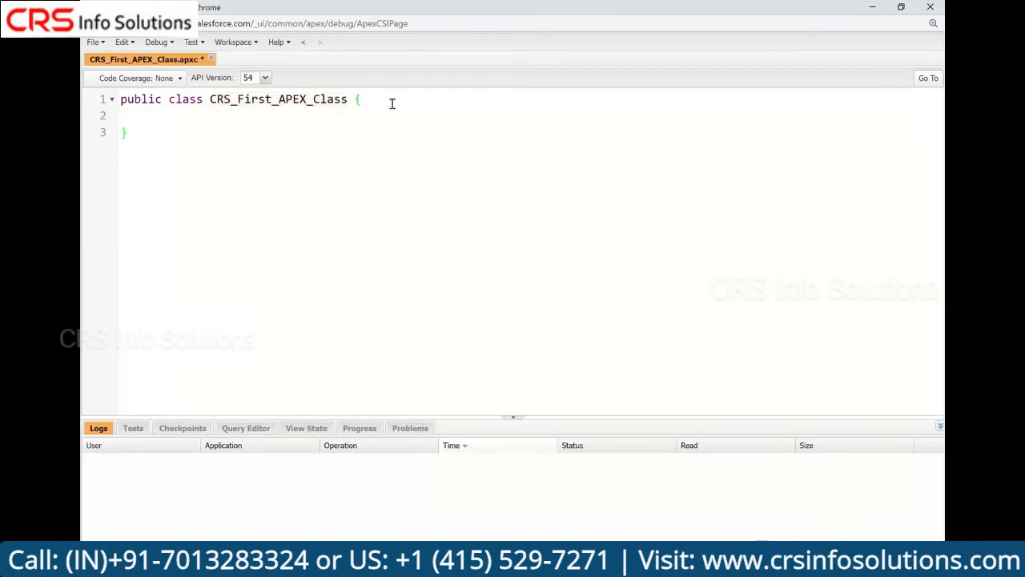
# Type the outline 'Our code', '1.Variables', '2.Functions / Methods' inside the class body
pyautogui.write('o')
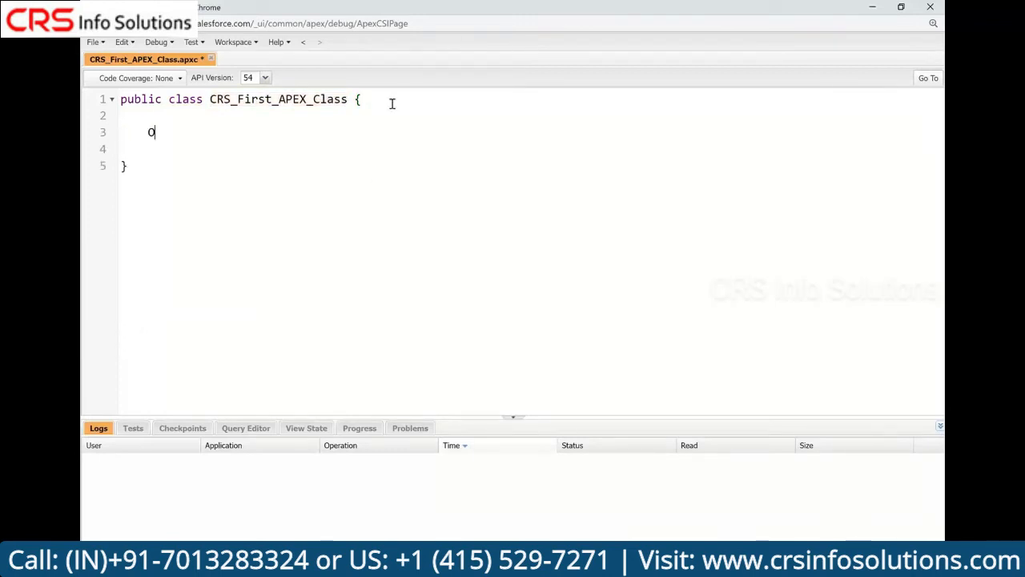
pyautogui.write('Our code')
pyautogui.click(531, 149)
pyautogui.write('1.')
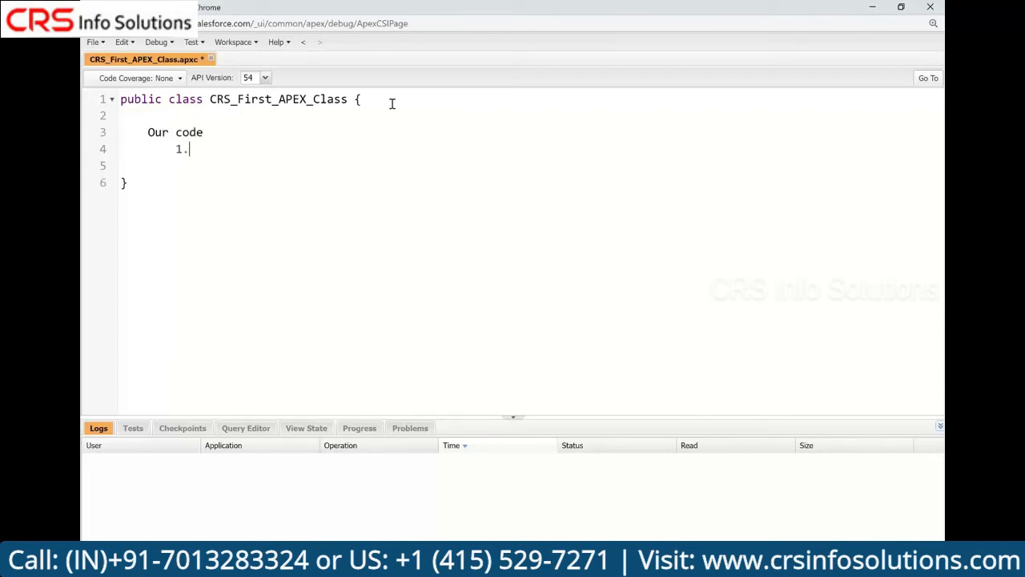
pyautogui.write('Variables')
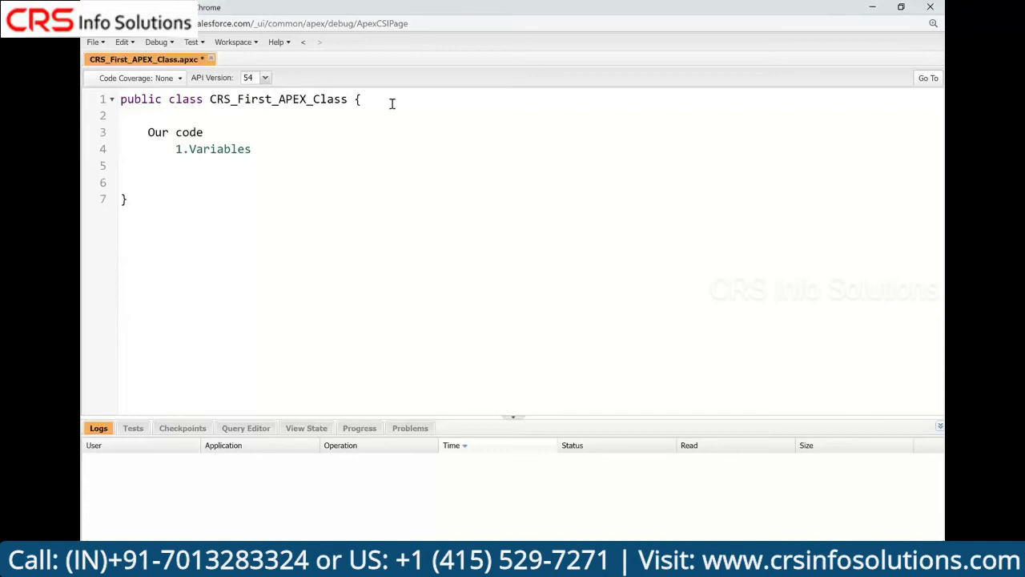
pyautogui.write('2.Func')
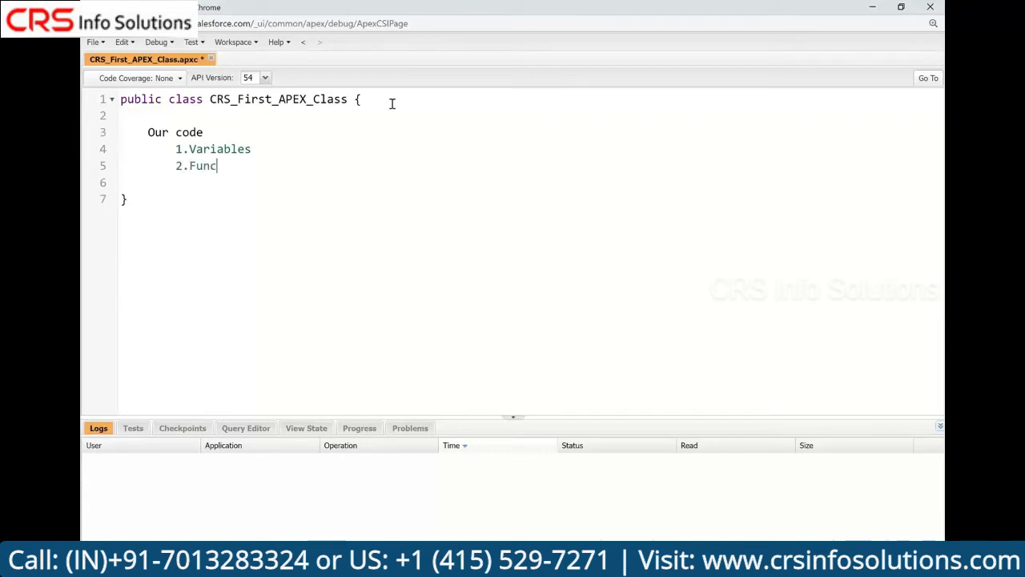
pyautogui.write('tions / Metho')
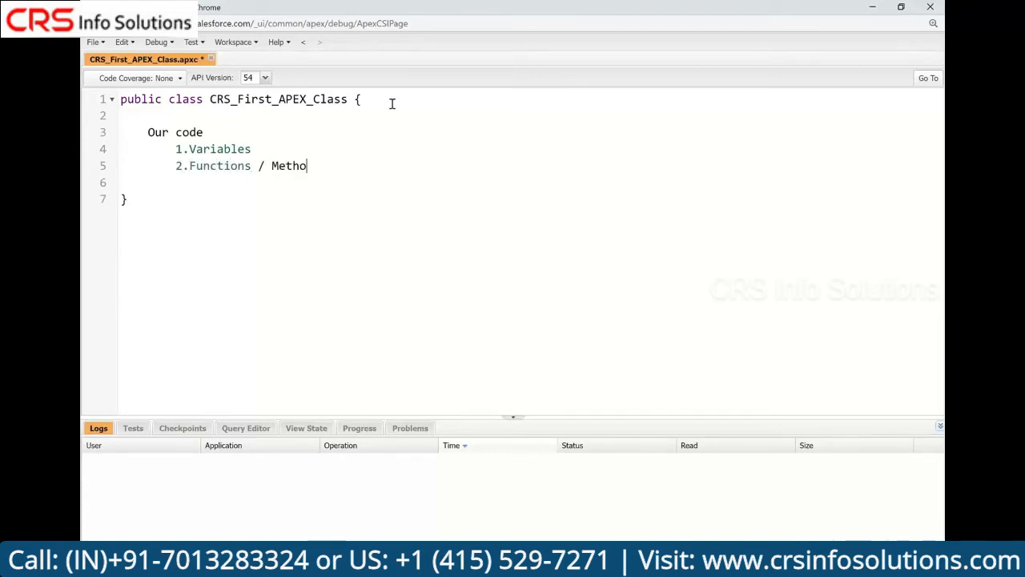
pyautogui.write('ds')
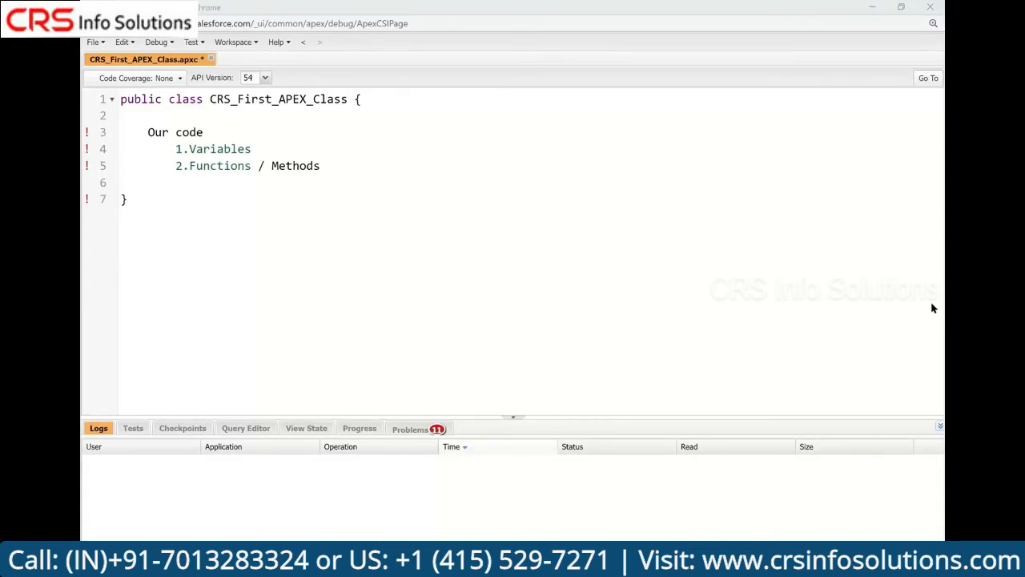
pyautogui.moveTo(909, 337)
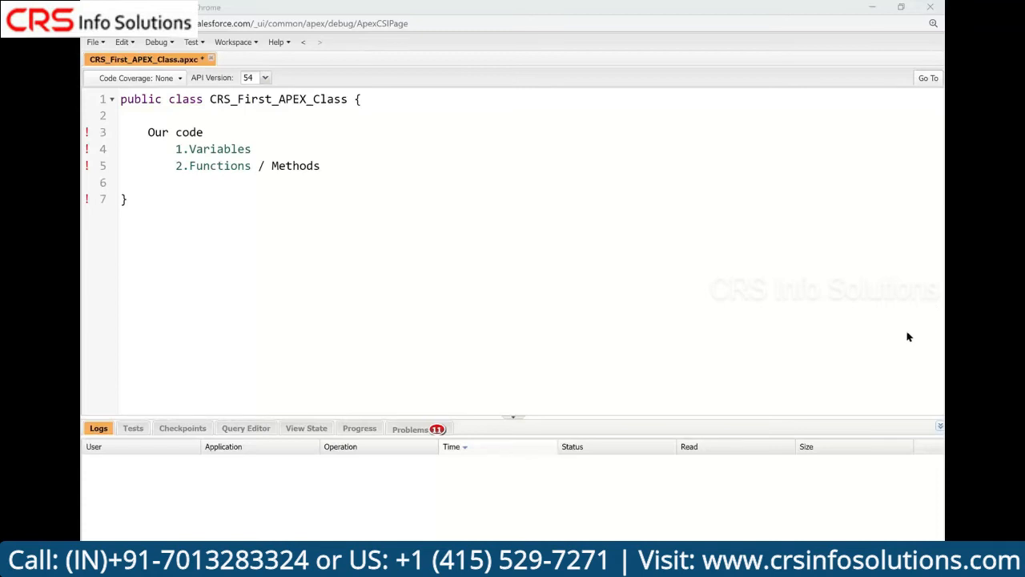
pyautogui.moveTo(873, 359)
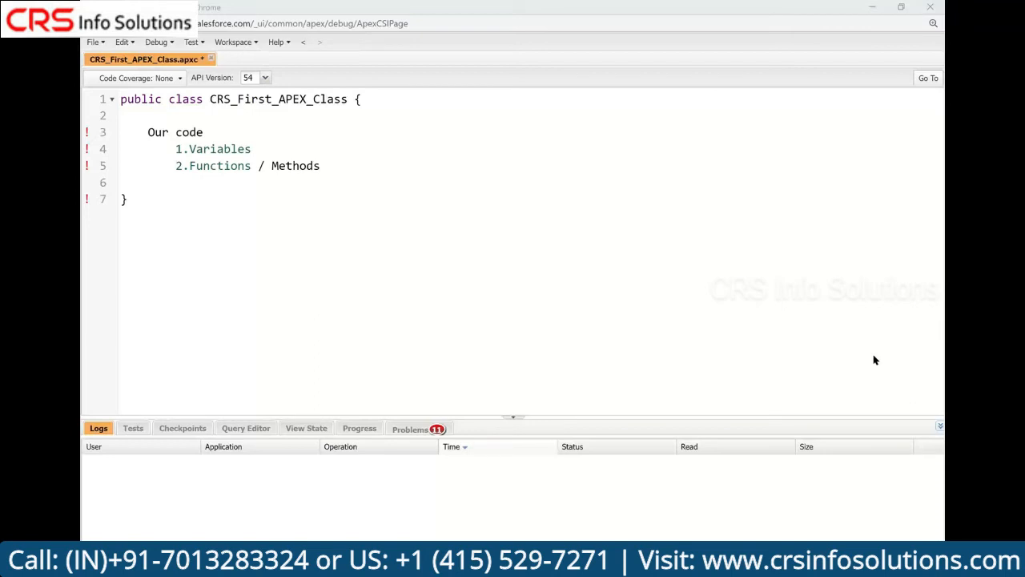
pyautogui.moveTo(633, 331)
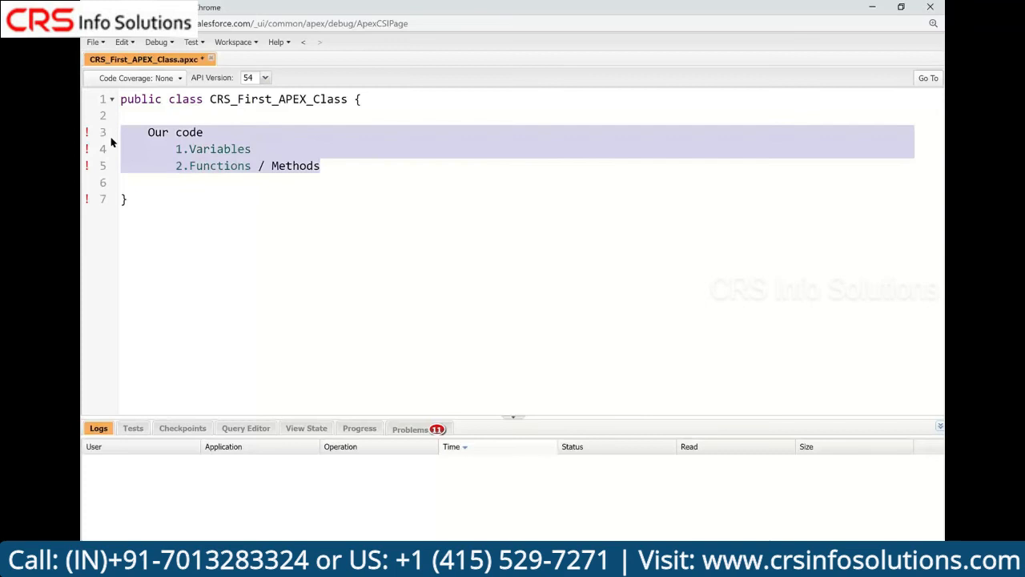
# Replace the outline with comments '//variable to store the data' and '//methods to write our business logic'
pyautogui.press('Delete')
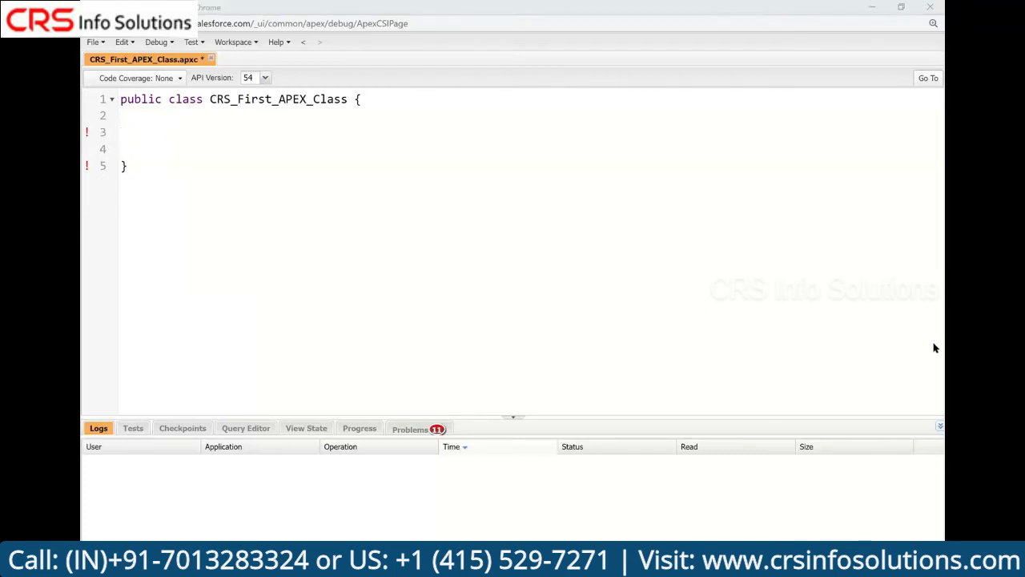
pyautogui.click(148, 115)
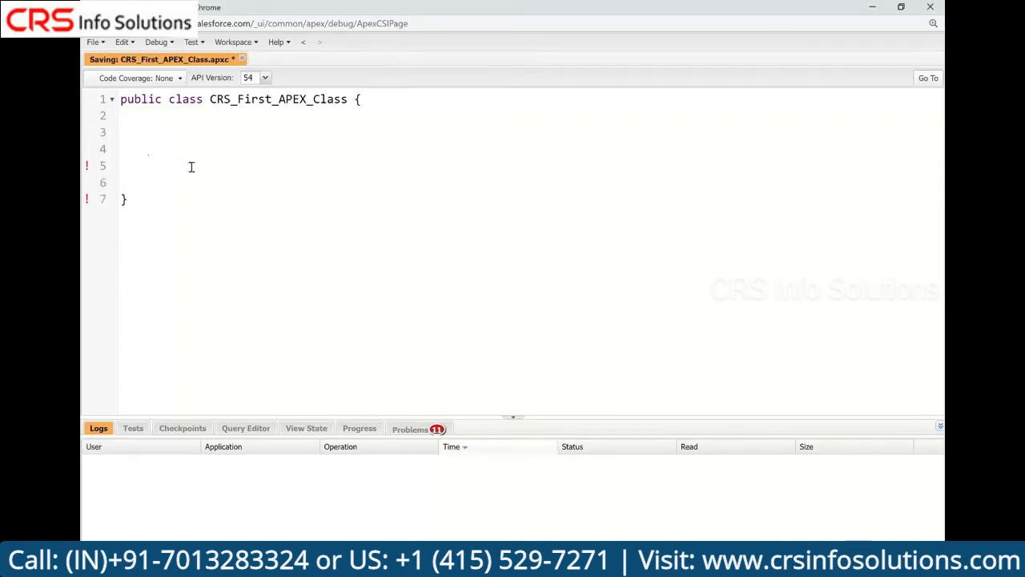
pyautogui.write('//var')
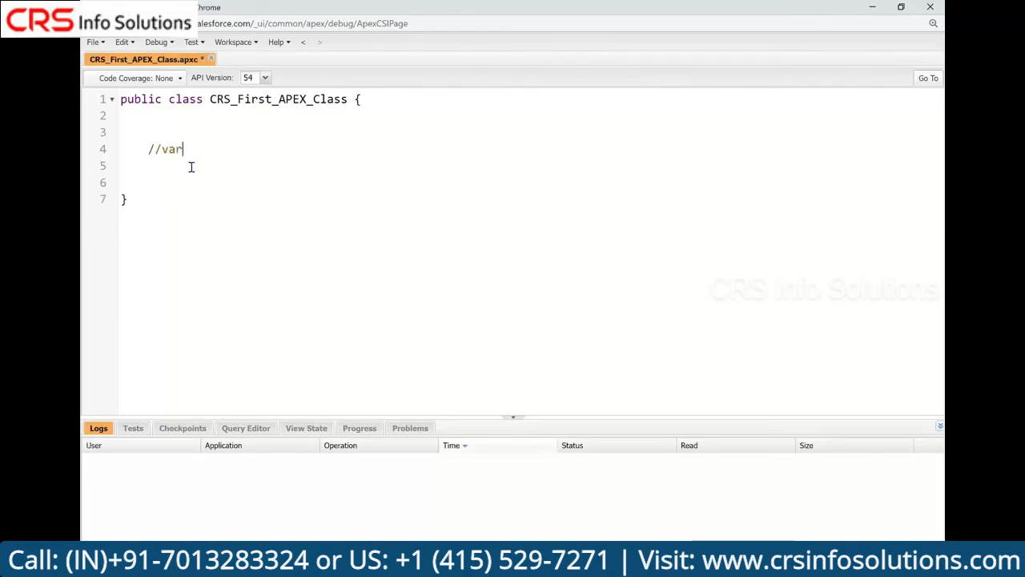
pyautogui.write('iable to store the d')
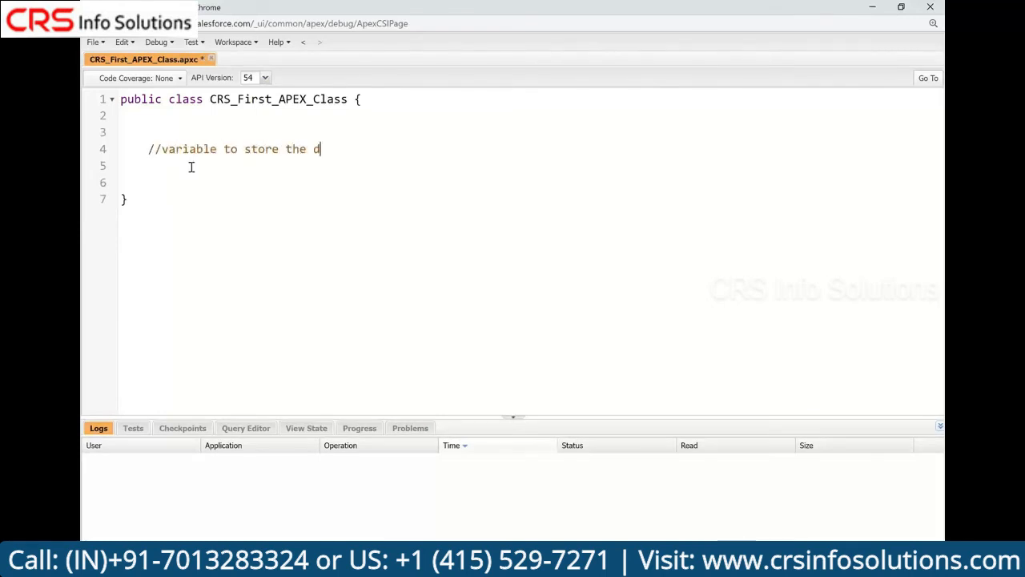
pyautogui.write('ata')
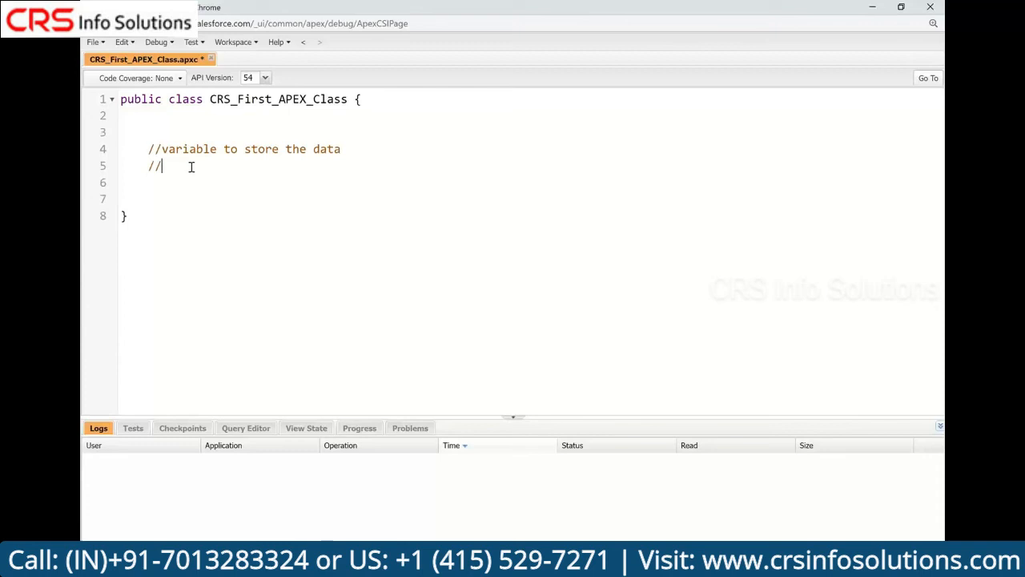
pyautogui.write('methods to wrote')
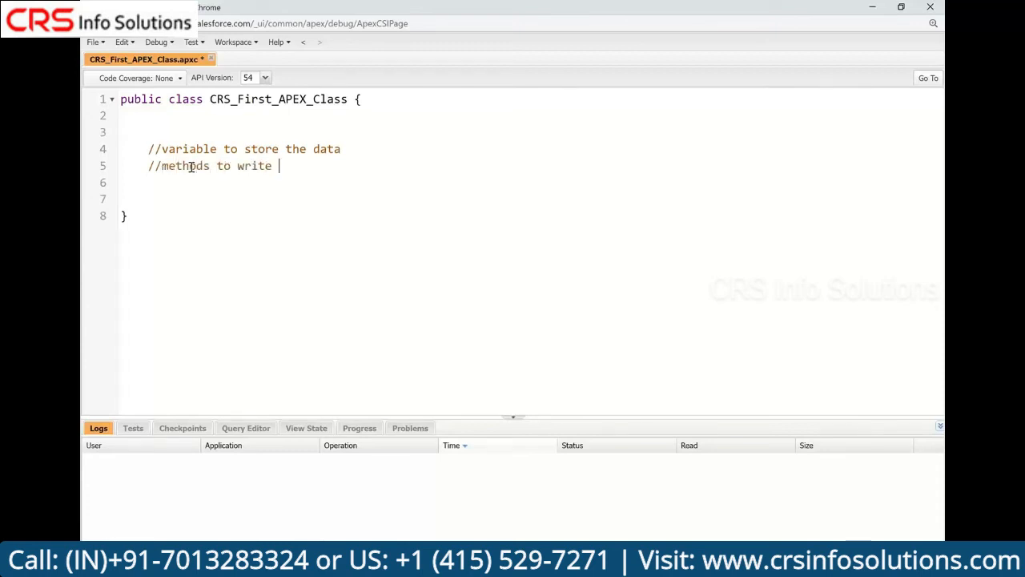
pyautogui.write('our business lo')
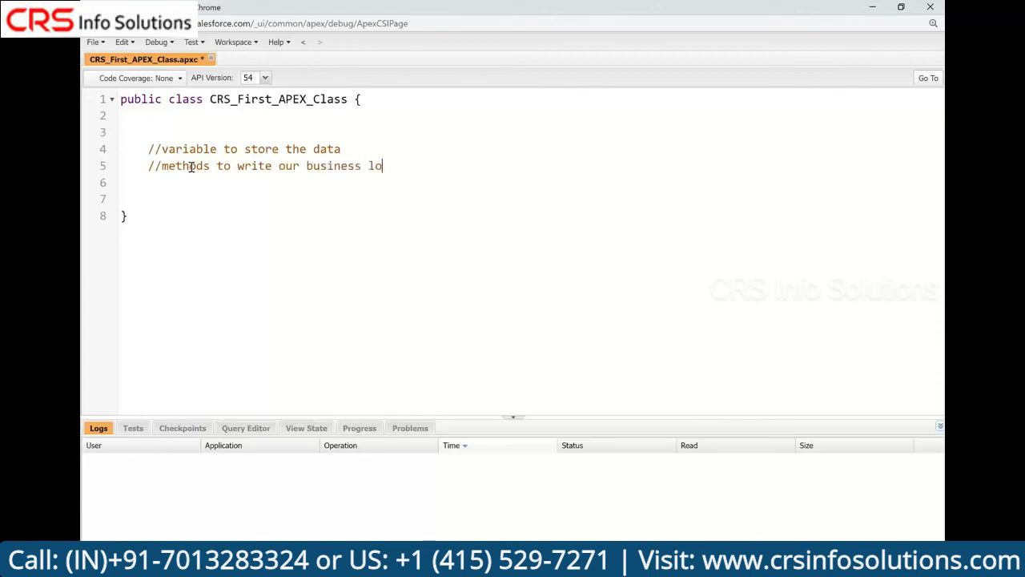
pyautogui.write('gic')
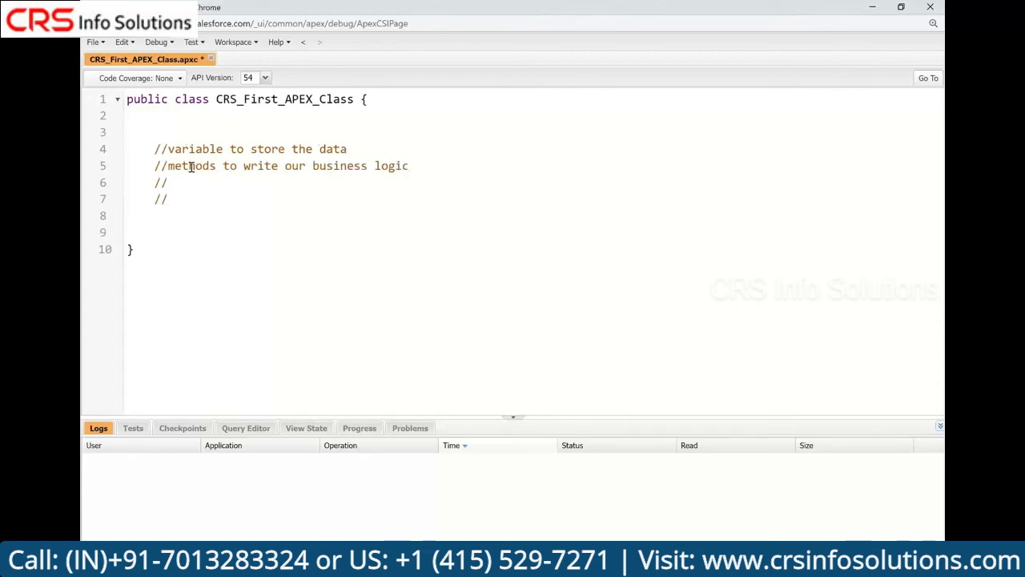